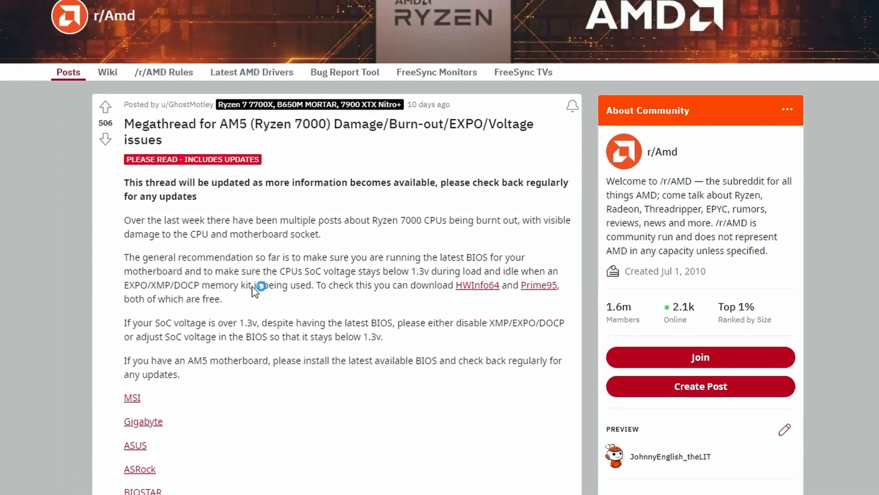
# - Scroll HWiNFO64 sensors to the motherboard voltages, where CPU SOC reads about 1.23 V
pyautogui.scroll(-3)
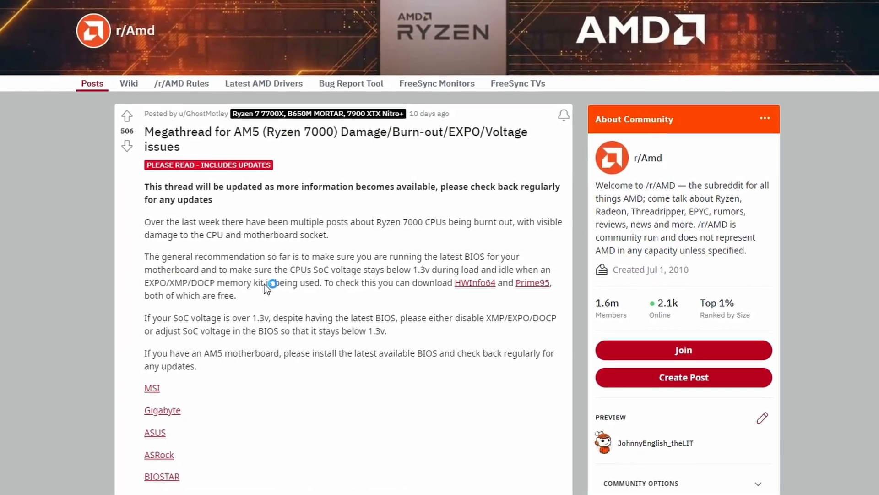
pyautogui.scroll(-3)
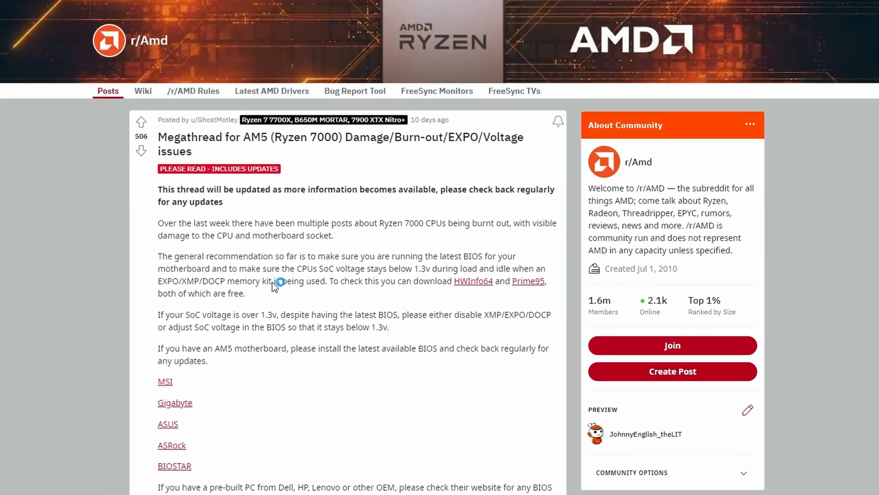
pyautogui.scroll(-3)
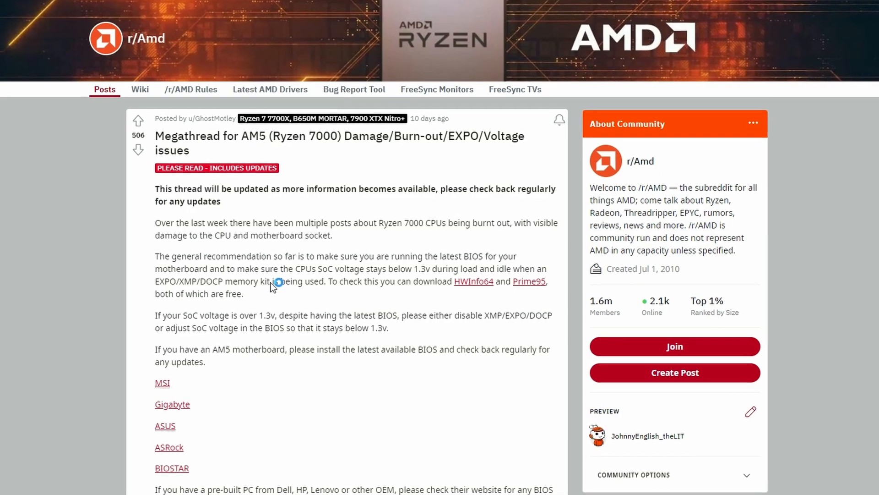
pyautogui.scroll(-3)
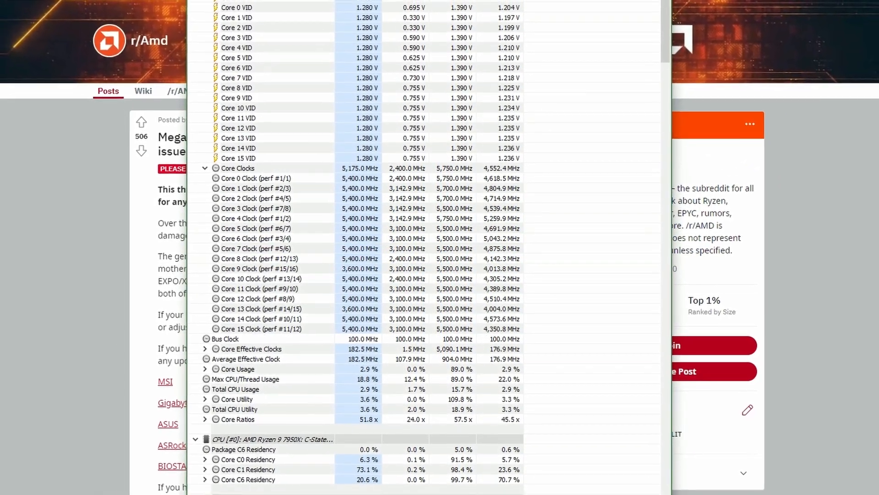
pyautogui.scroll(-3)
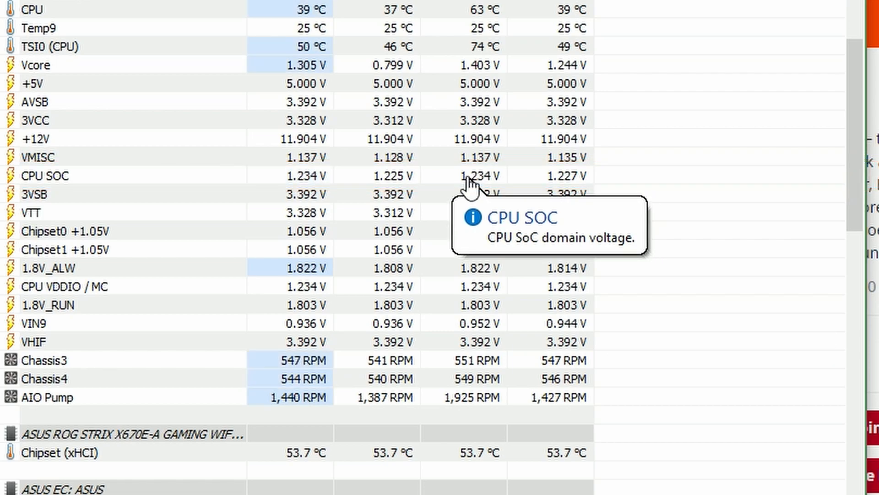
pyautogui.moveTo(272, 308)
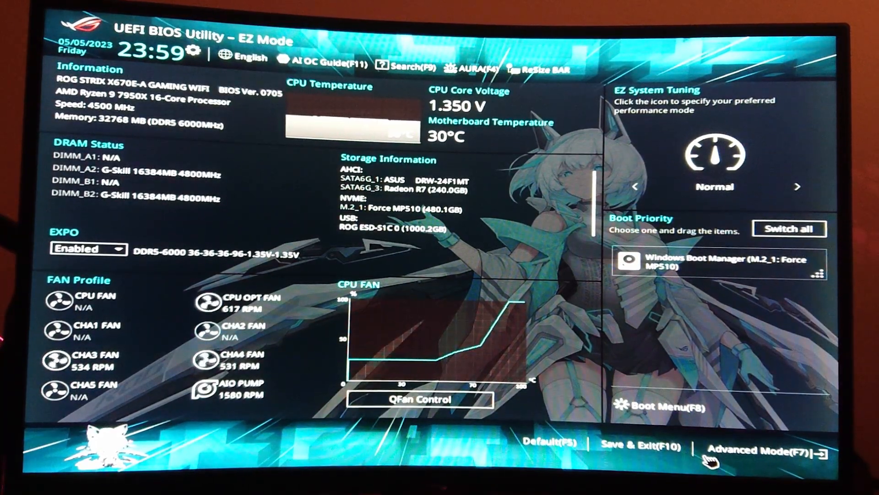
# - Enter Advanced Mode and keep Ai Overclock Tuner set to EXPO II
pyautogui.click(765, 450)
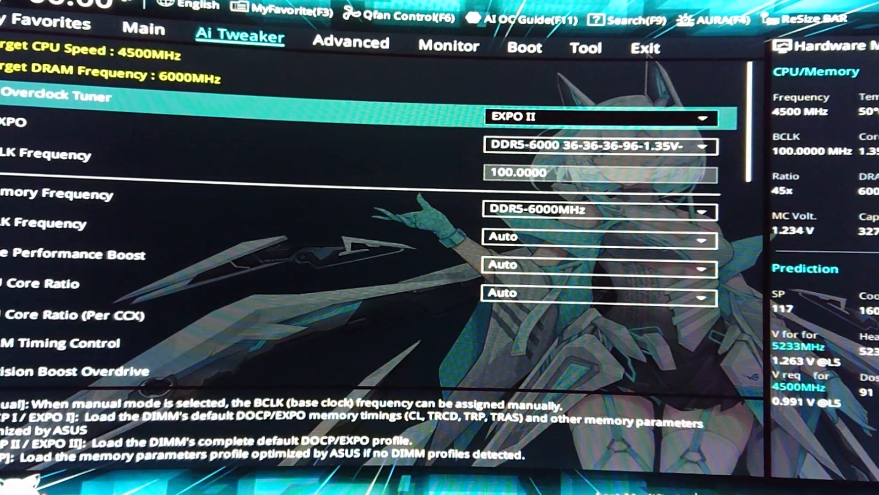
pyautogui.click(600, 116)
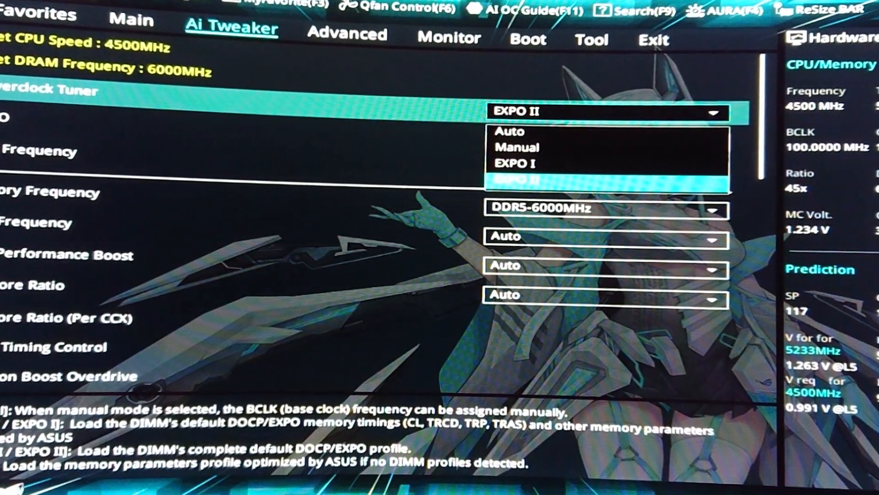
pyautogui.click(517, 181)
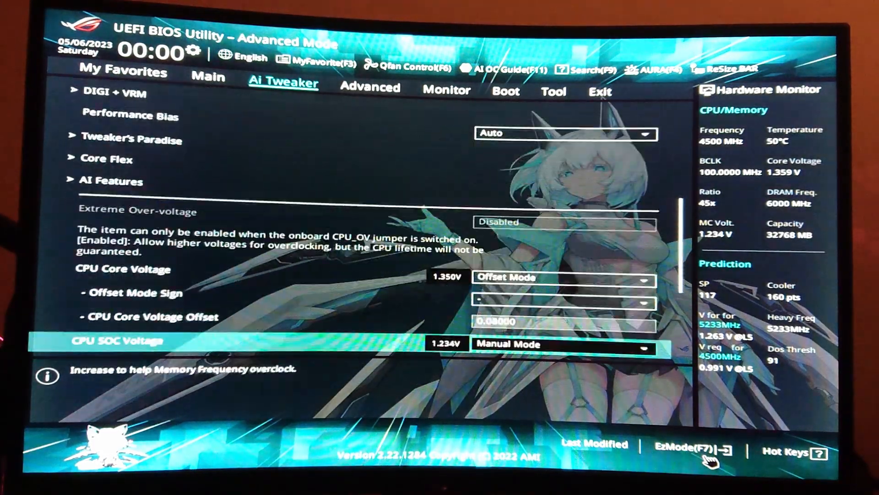
pyautogui.scroll(-3)
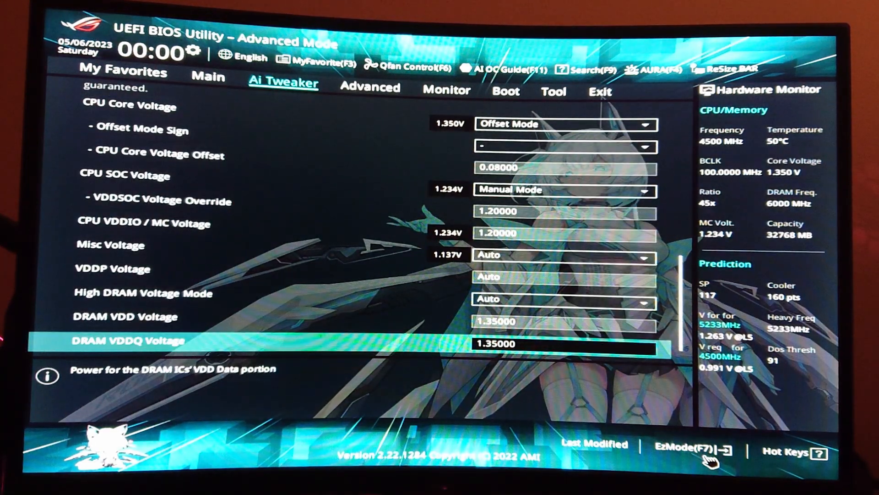
pyautogui.press('up')
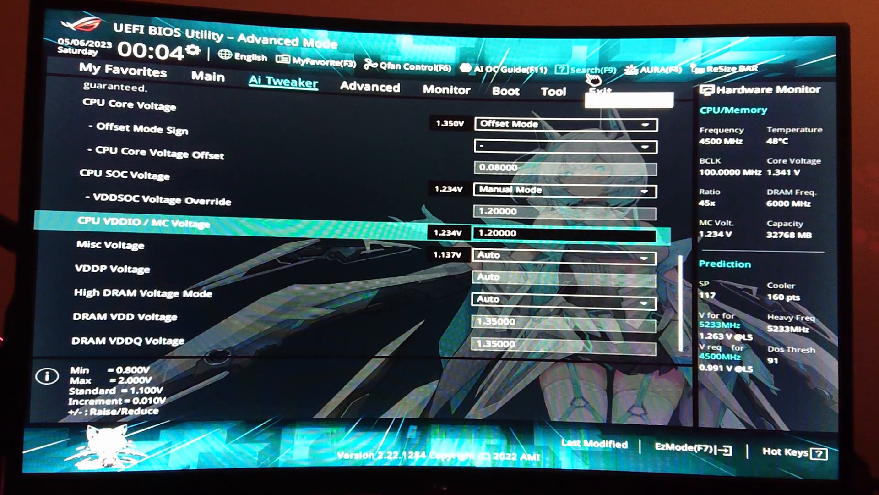
pyautogui.click(587, 69)
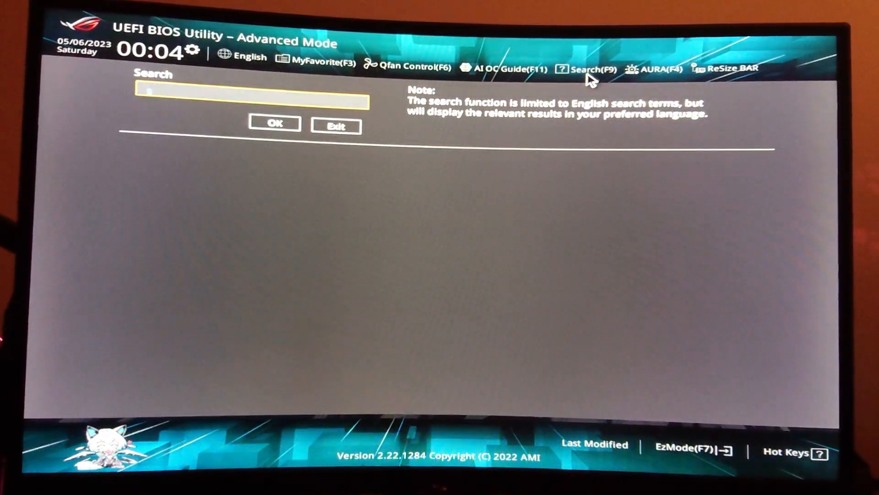
# - Search for 'SOC' to list the VDDSOC settings with the 1.20000 override
pyautogui.write('SOC')
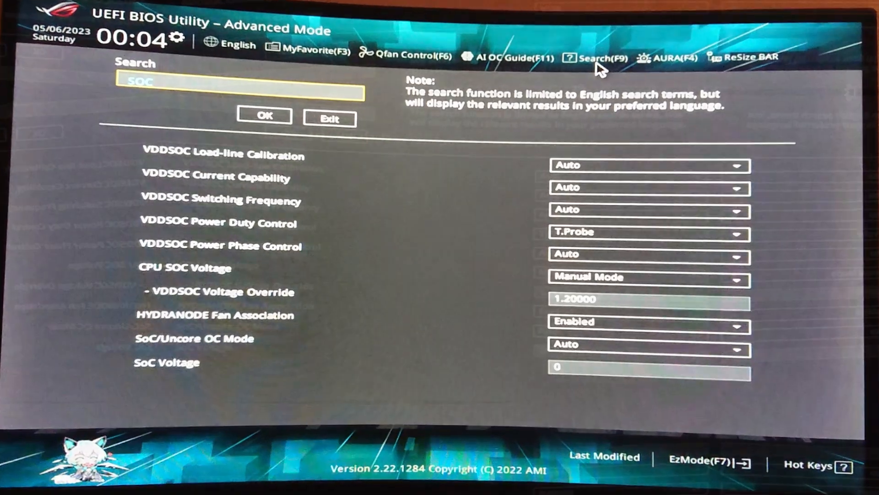